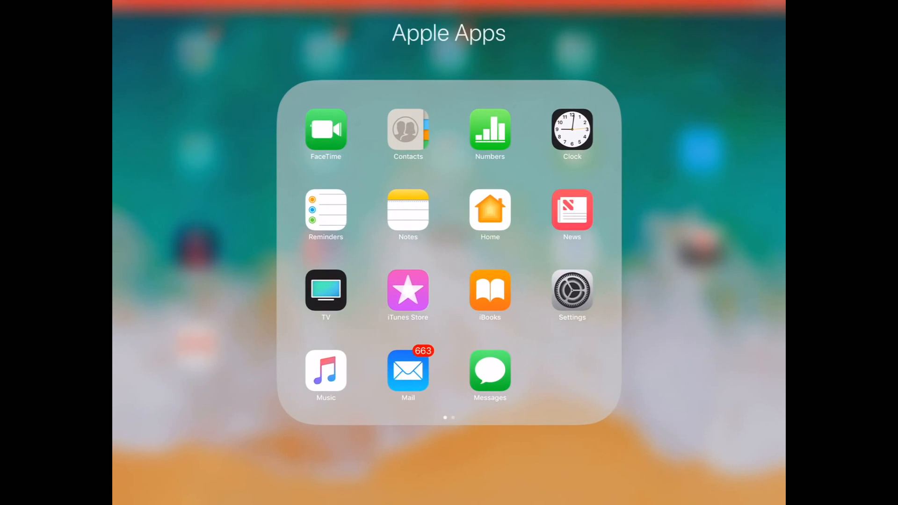
- Launch Settings and go to the Wi-Fi page listing nearby networks
click(571, 290)
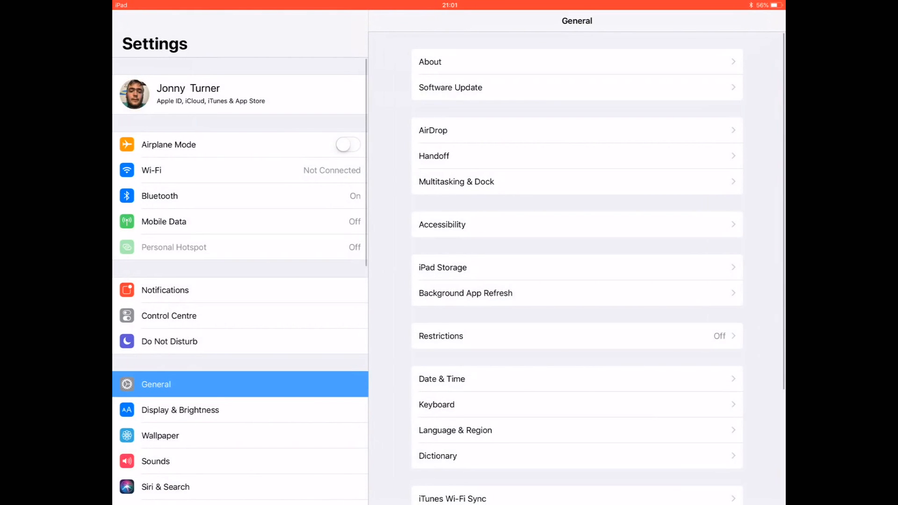
click(172, 170)
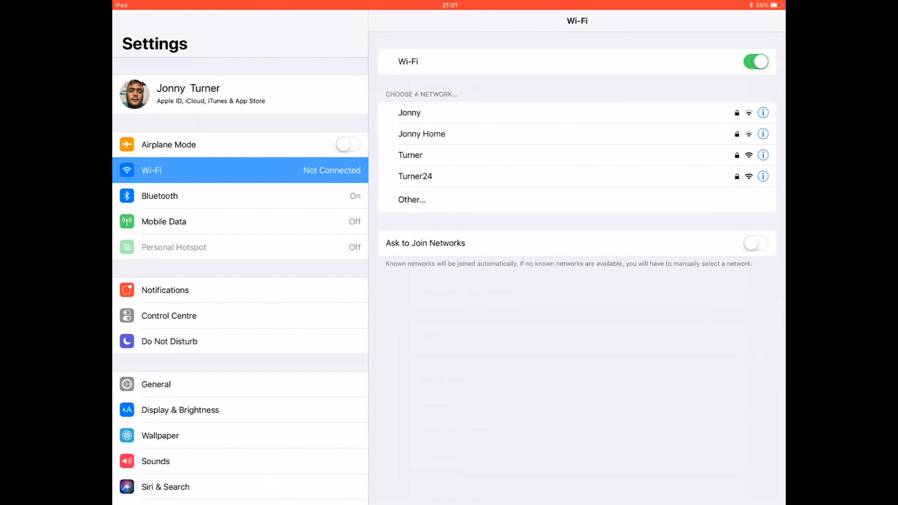
- Add a hidden network via Other..., name it 'Turner24' and choose WPA2 security
click(411, 199)
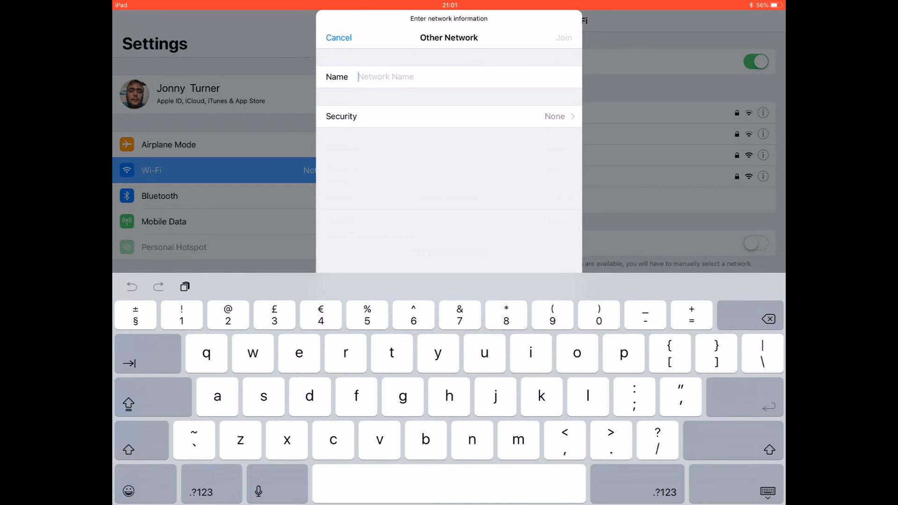
click(142, 441)
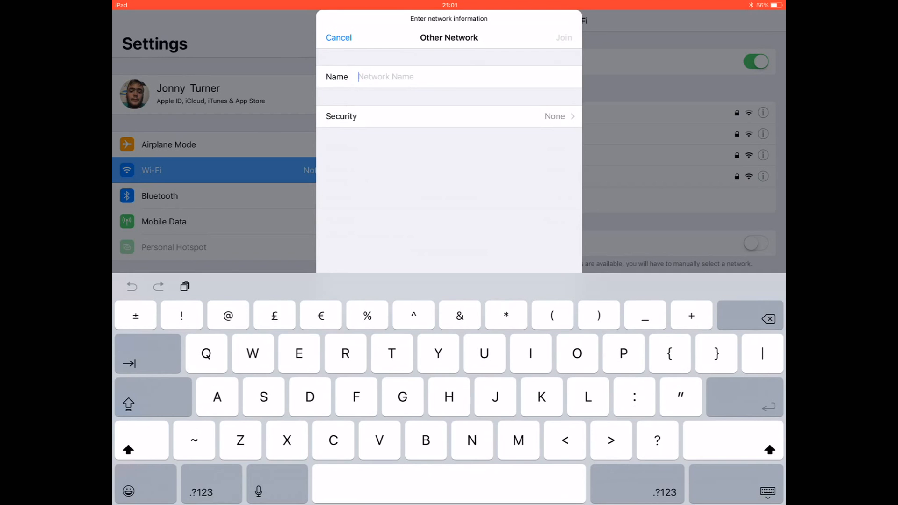
text(T)
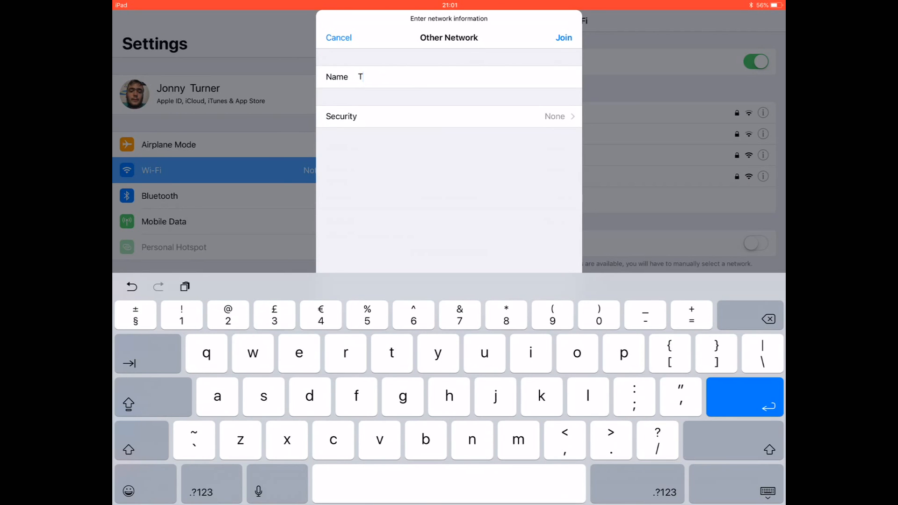
text(urne)
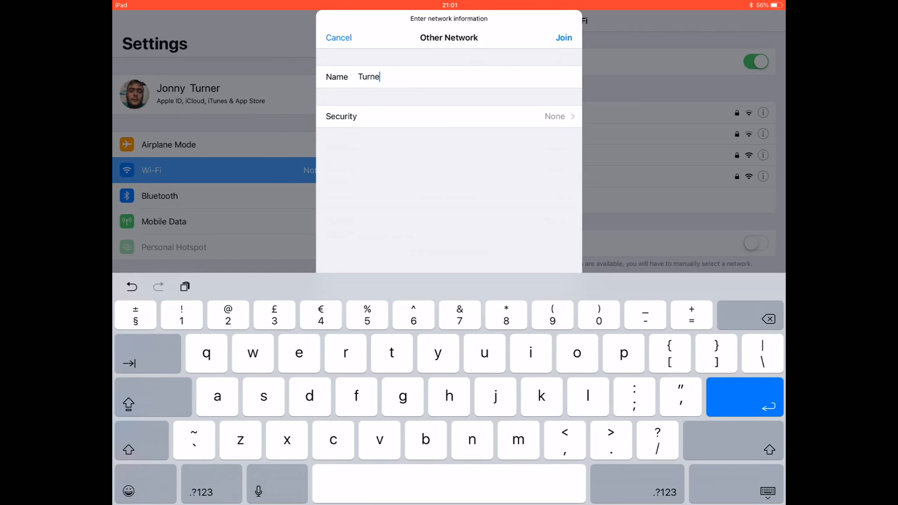
text(r)
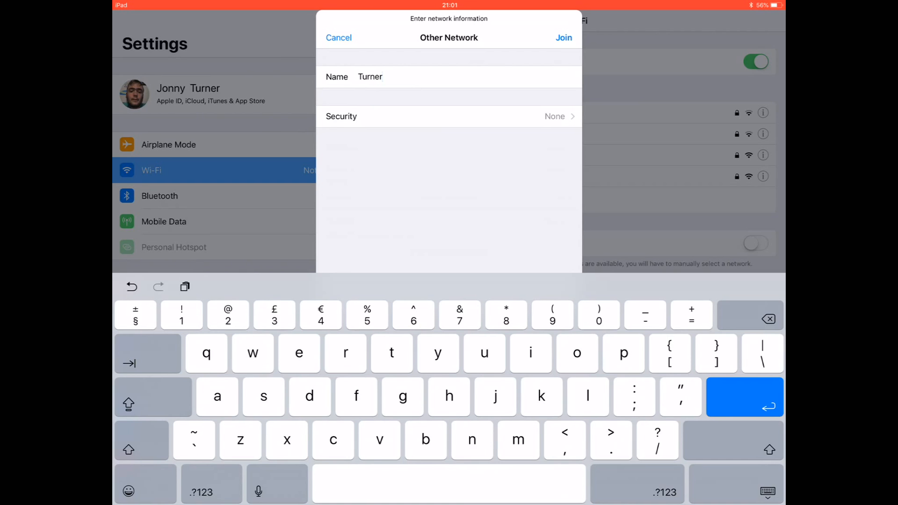
text(24)
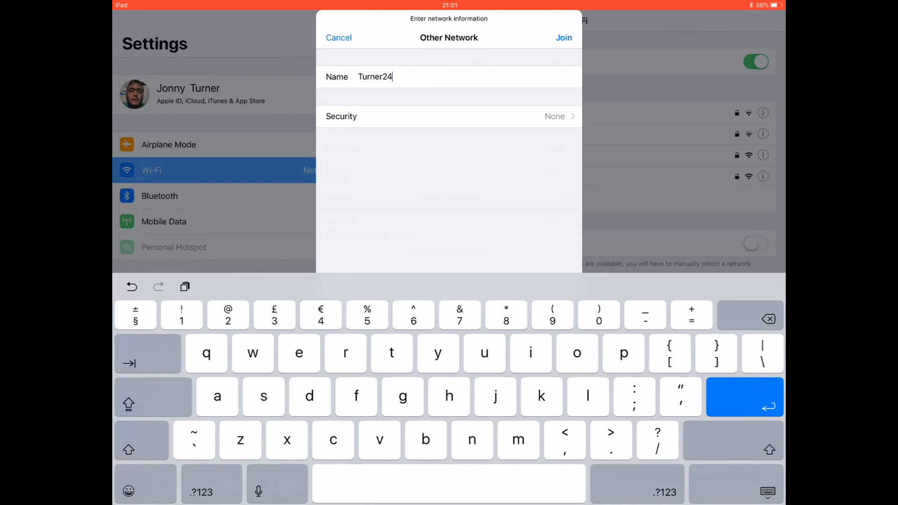
click(449, 116)
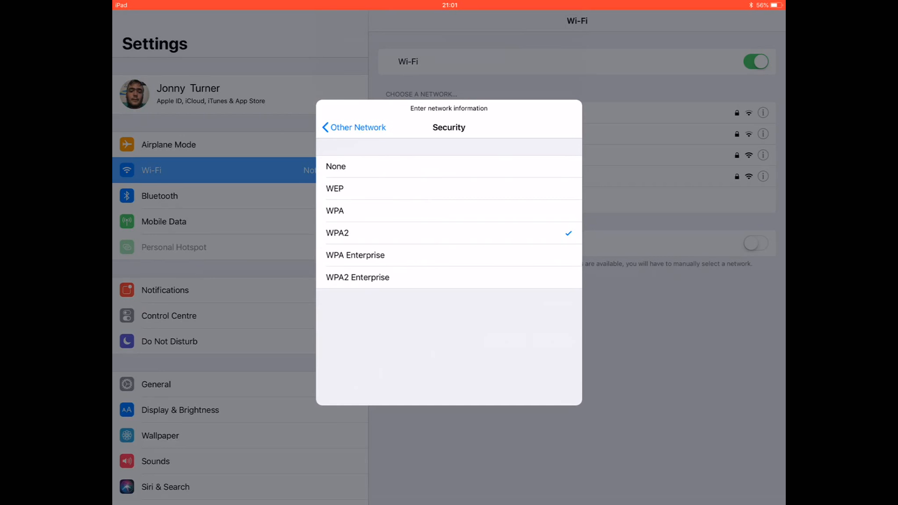
- Return to the Turner24 entry and fill in its Wi-Fi password
click(338, 233)
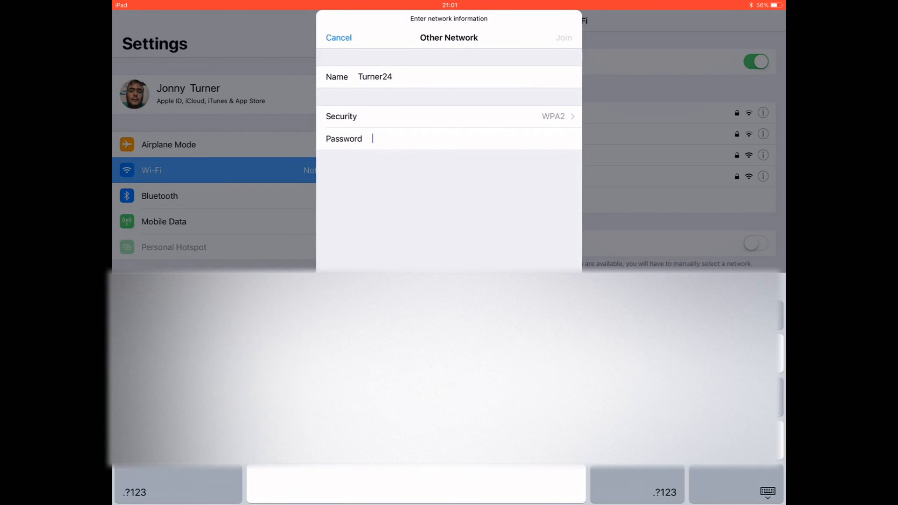
text(u)
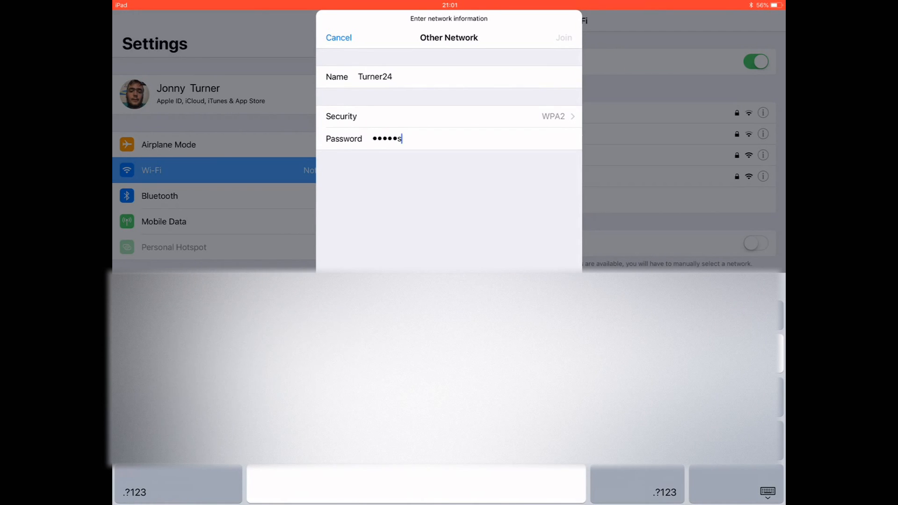
text(0)
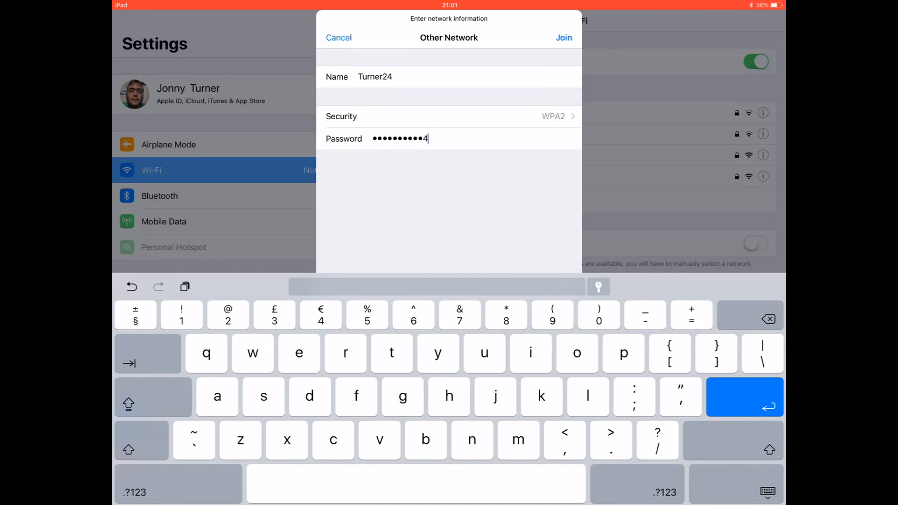
- Join the Turner24 network and return to the Home Screen
click(563, 37)
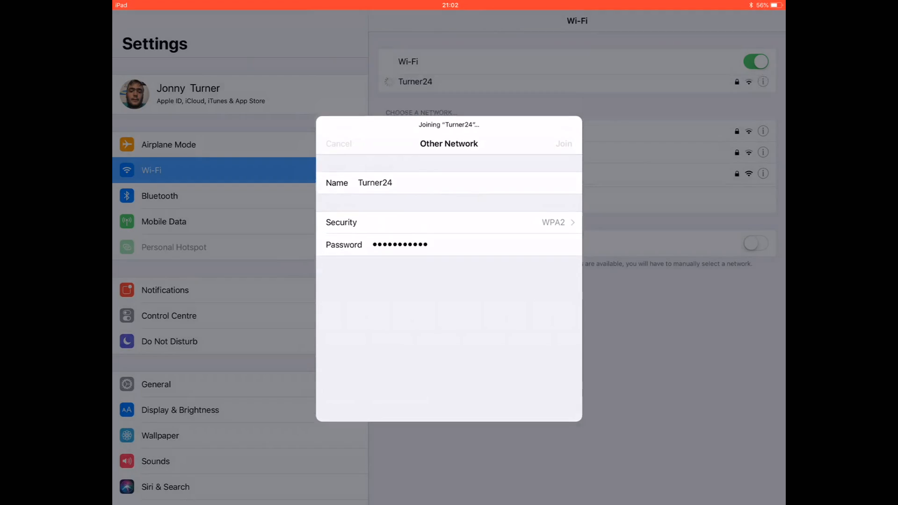
click(564, 144)
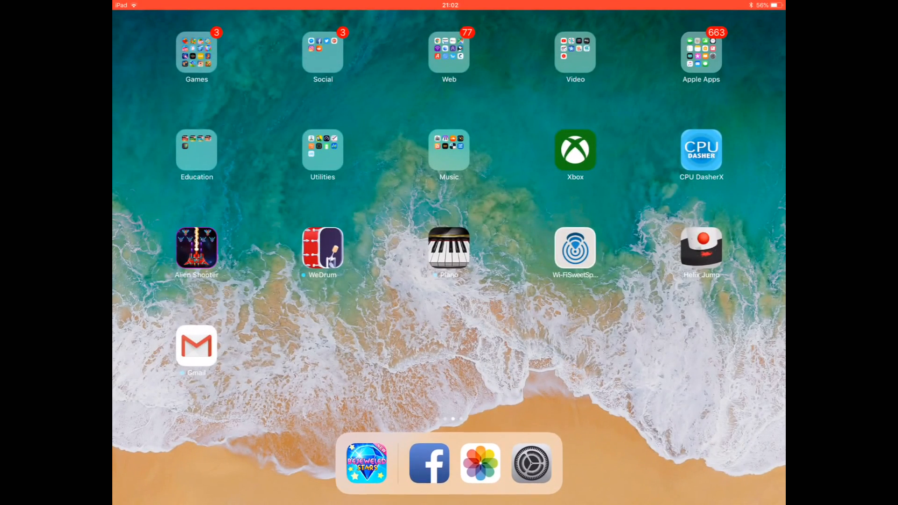
- Open the Video folder on the Home Screen showing the streaming apps
click(429, 463)
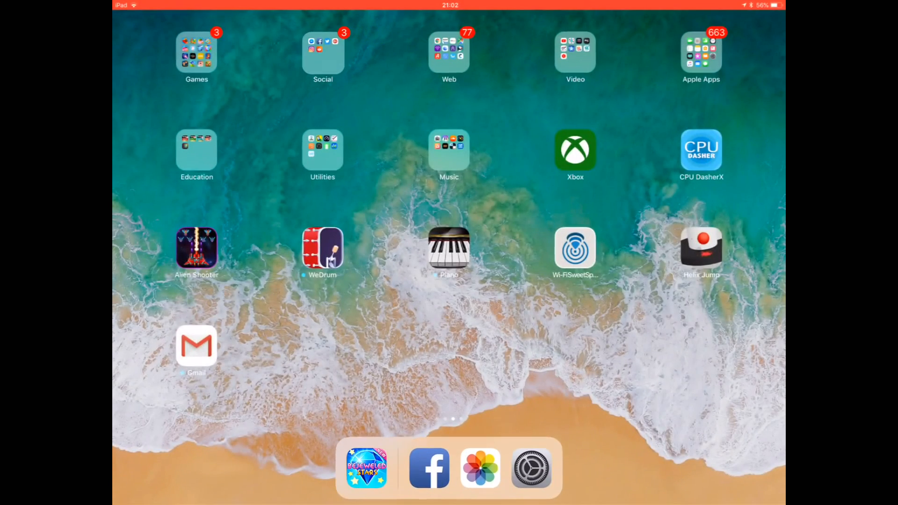
click(576, 52)
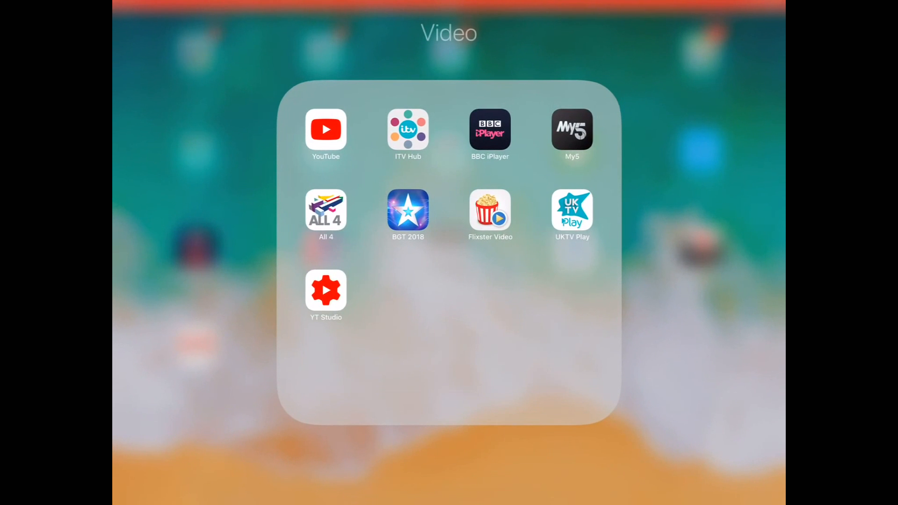
- Launch YouTube and let the home feed load to confirm internet access
click(326, 130)
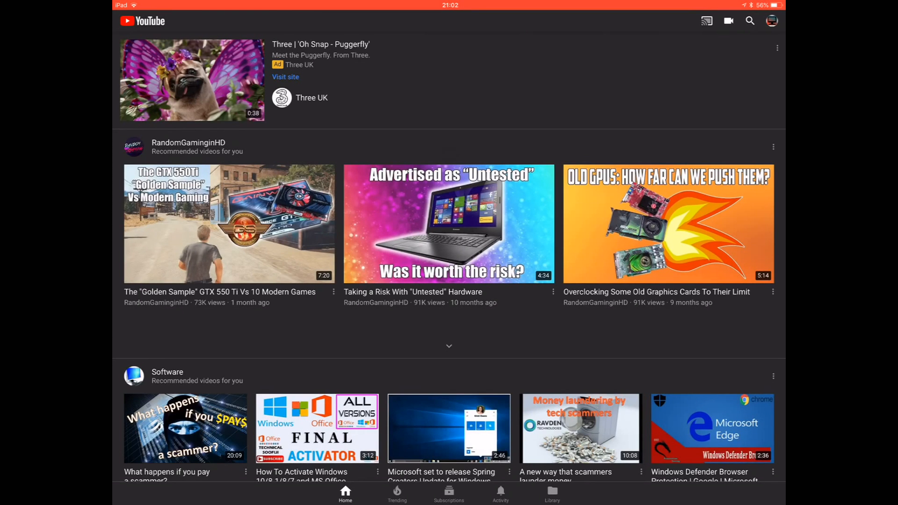